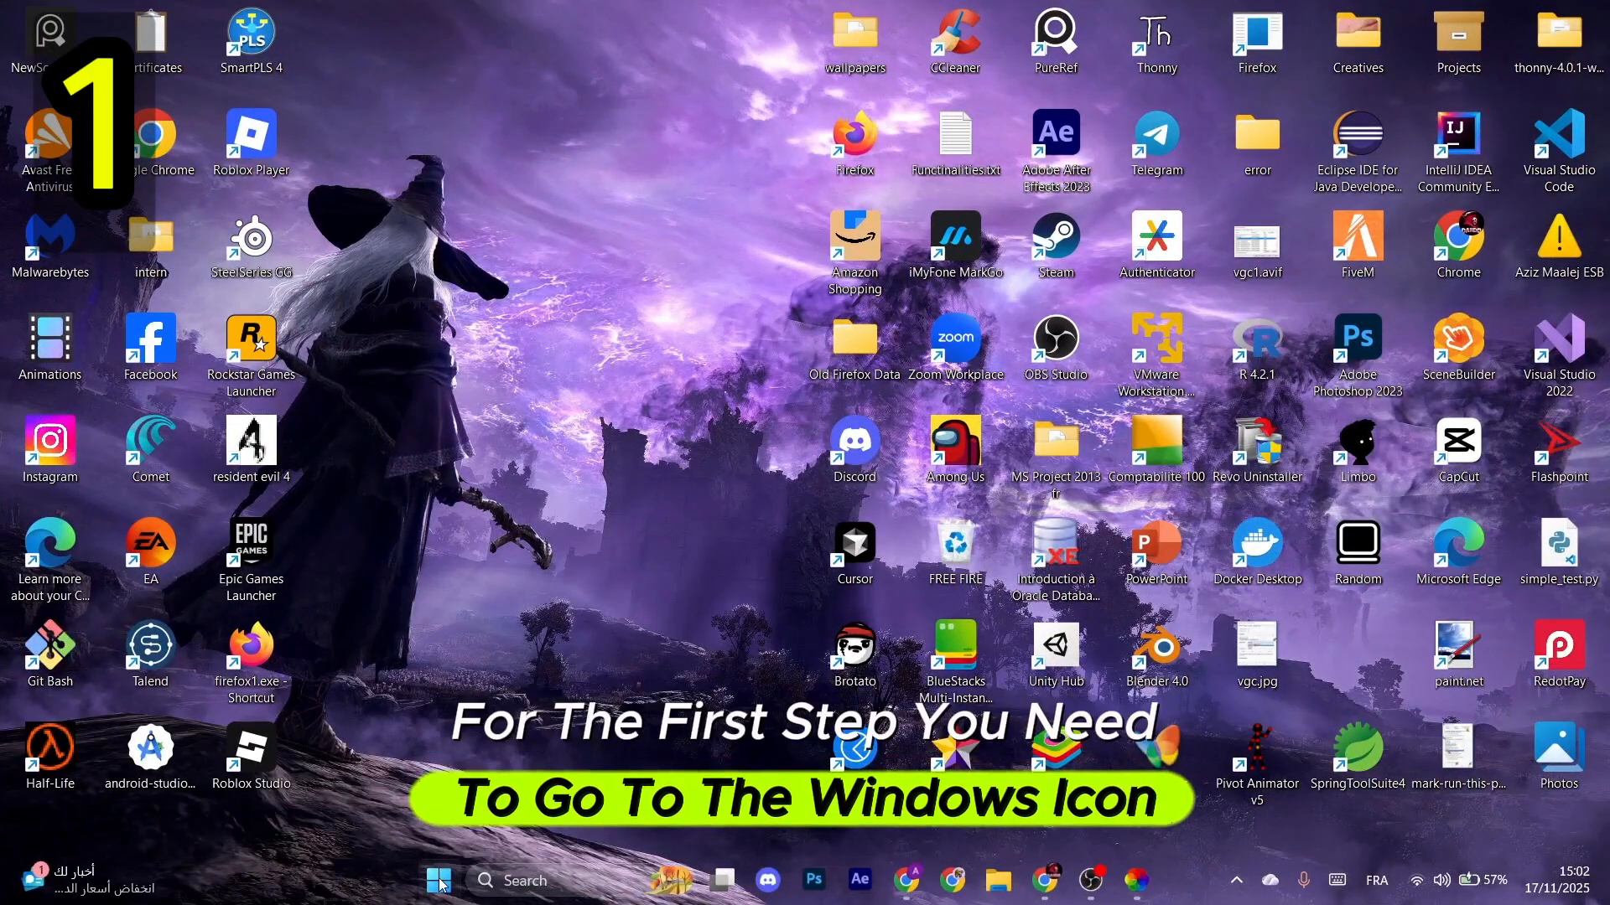
- Reach Windows Update via Start search 'set' and begin downloading the Insider Preview feature update
click(438, 881)
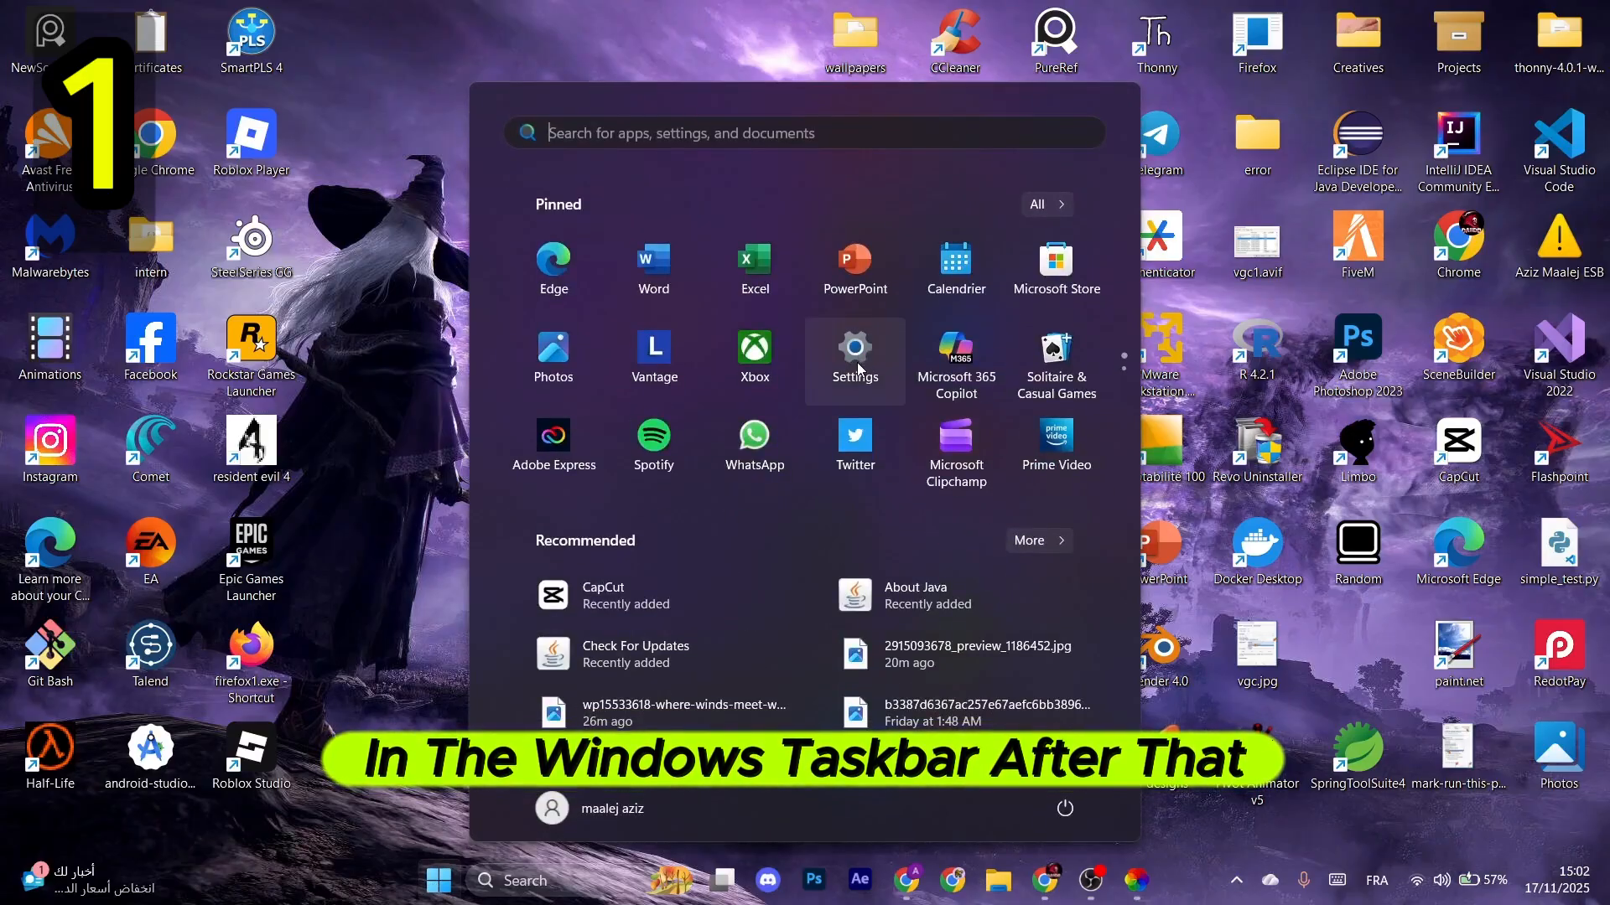
text(set)
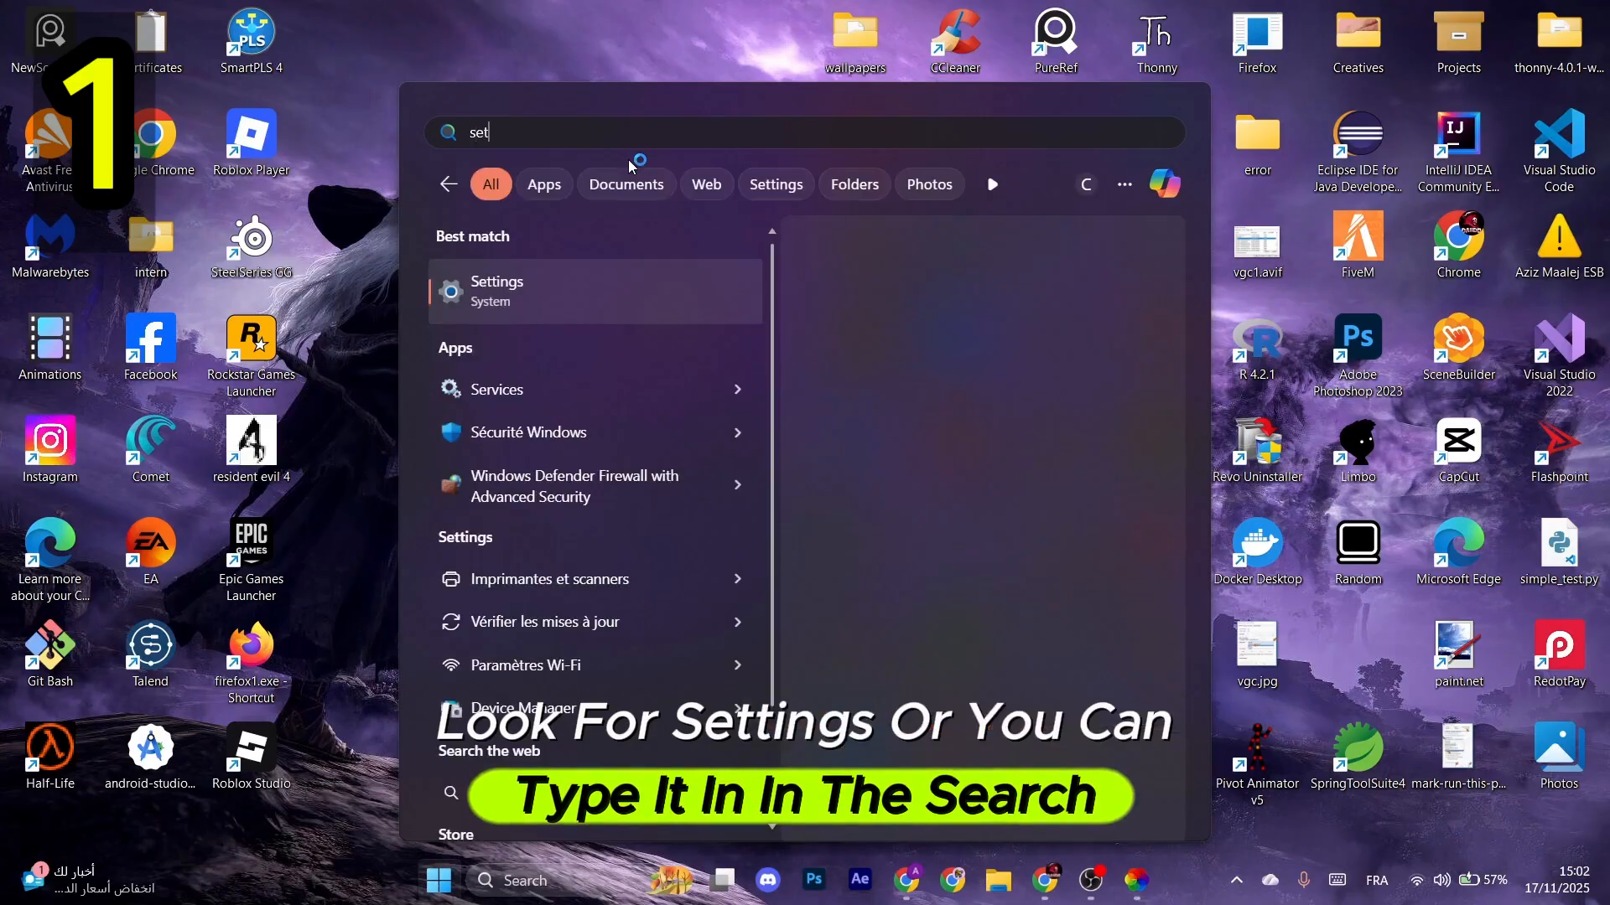
click(496, 290)
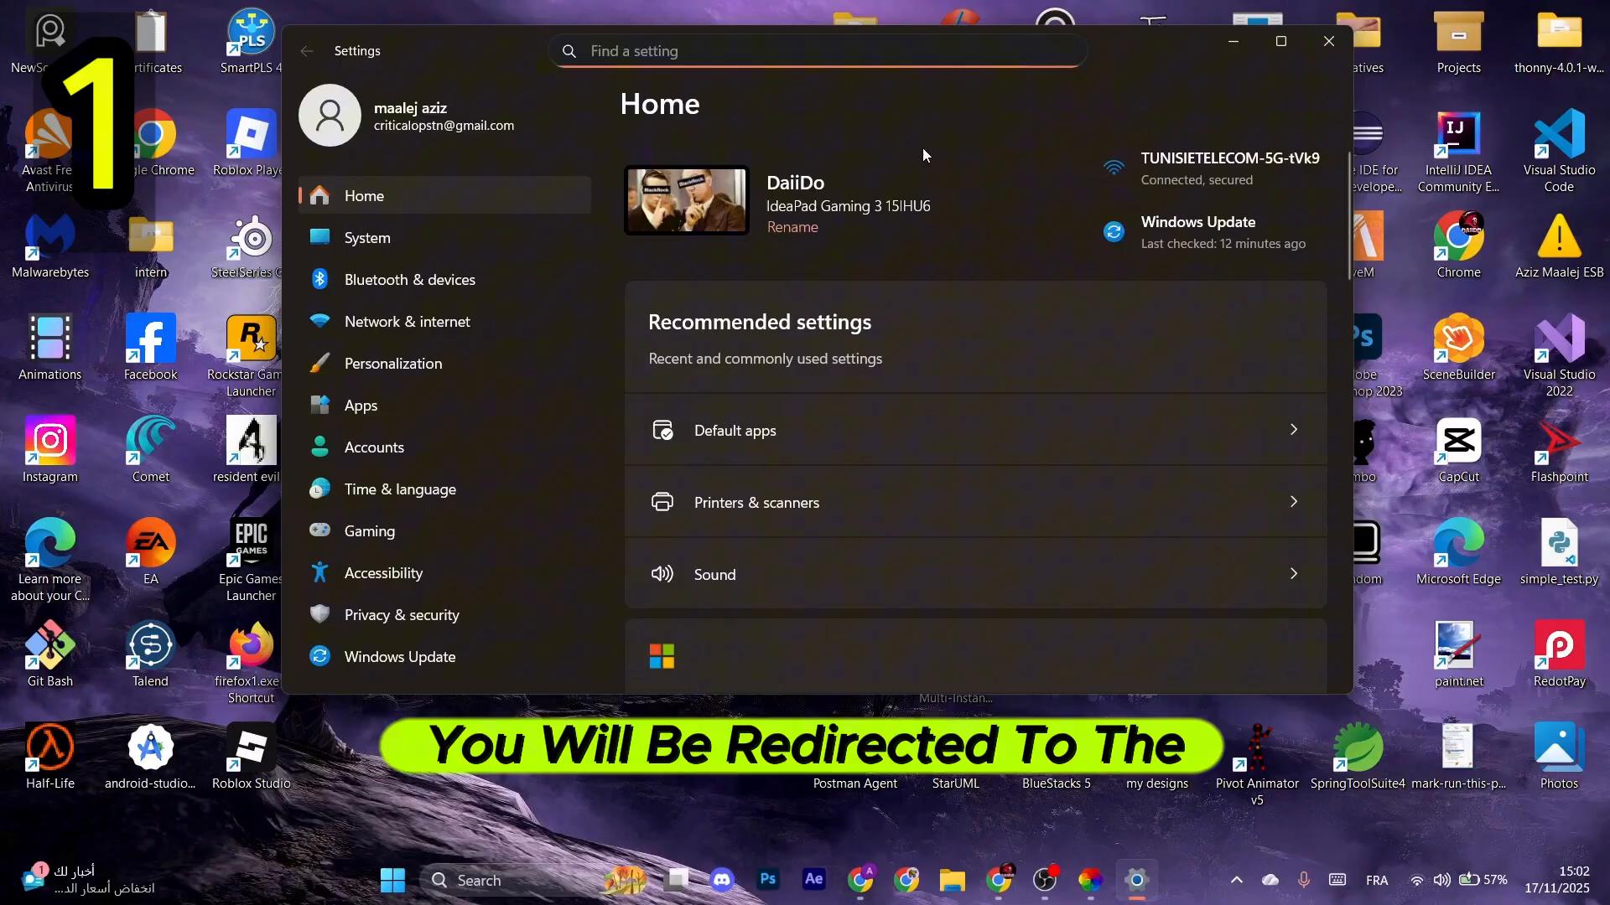
click(399, 658)
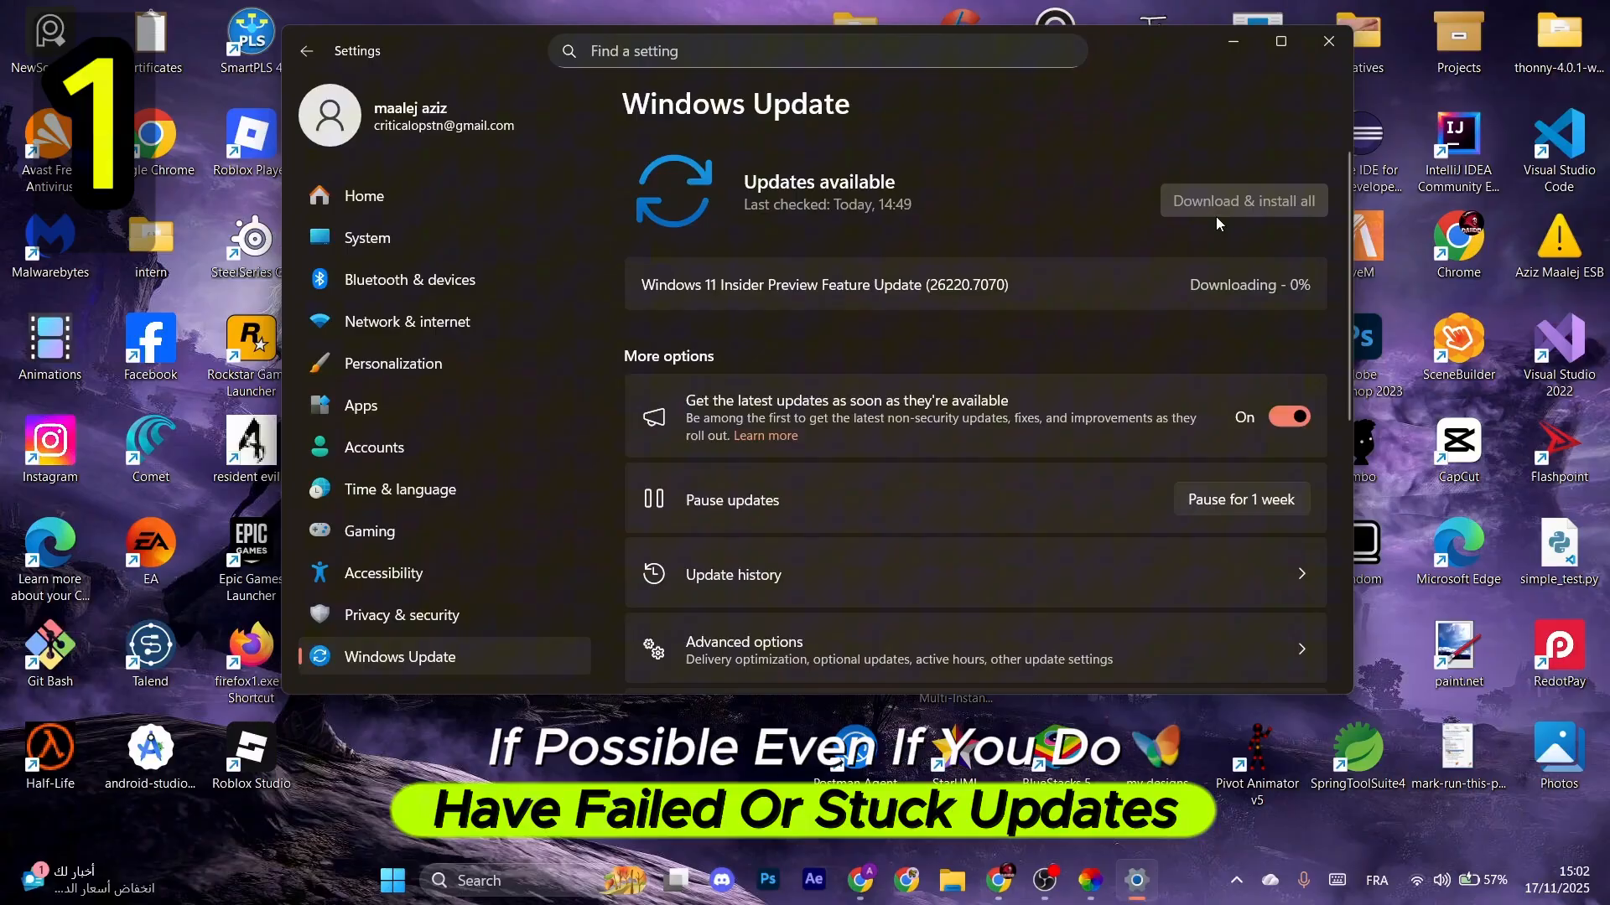
scroll(down, 3)
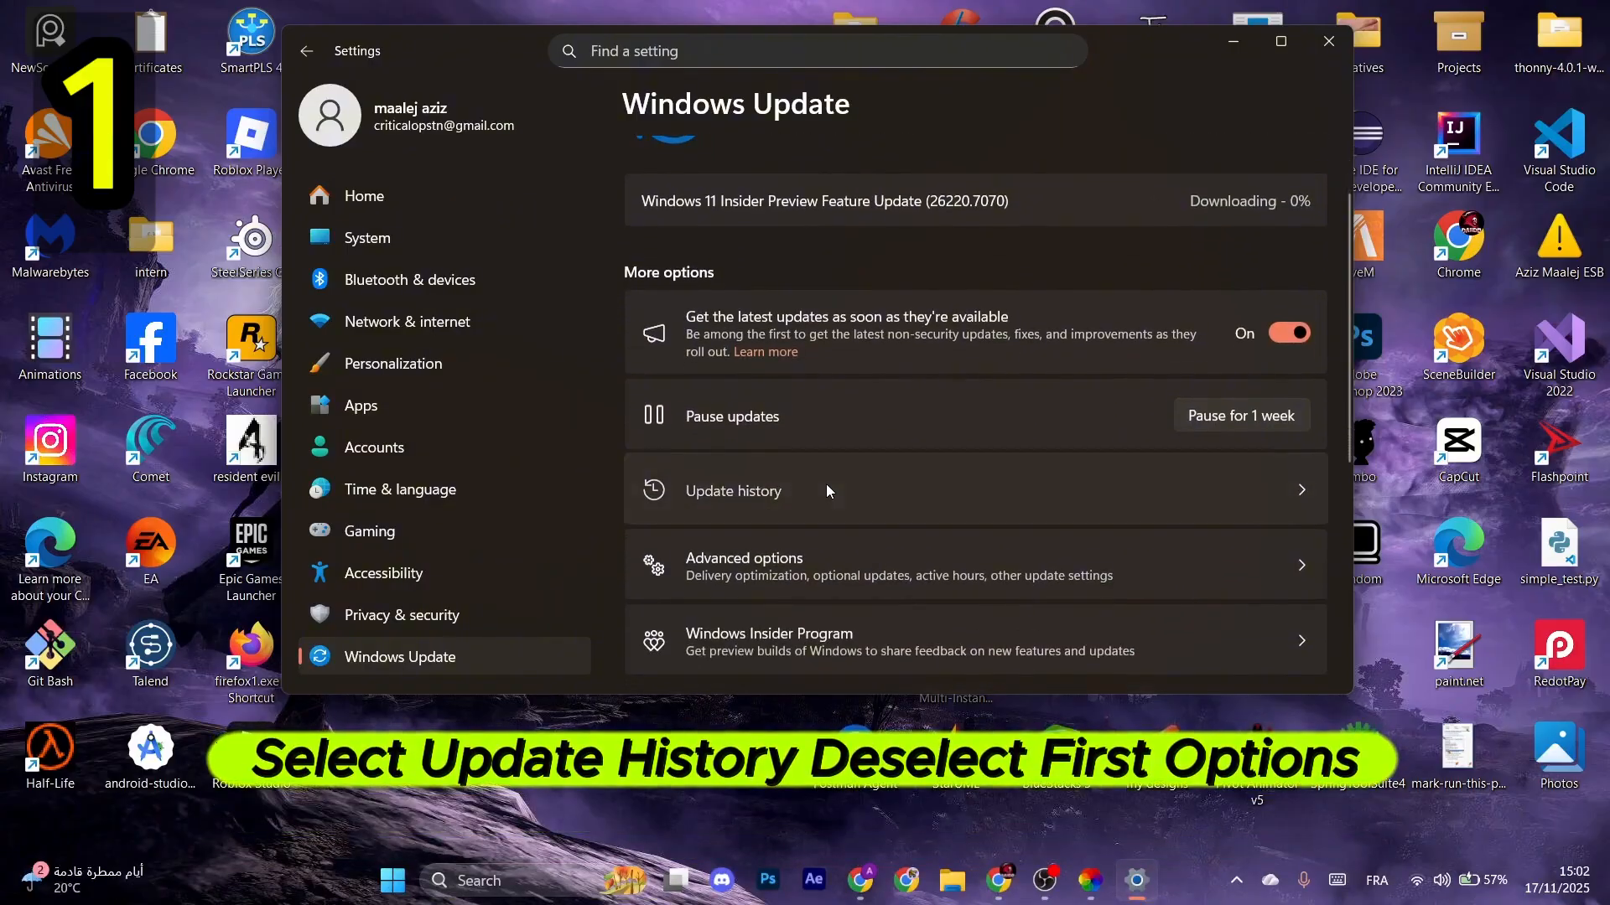
- Check Update history, then reach Other troubleshooters under Recovery's fix-without-reset options
click(732, 491)
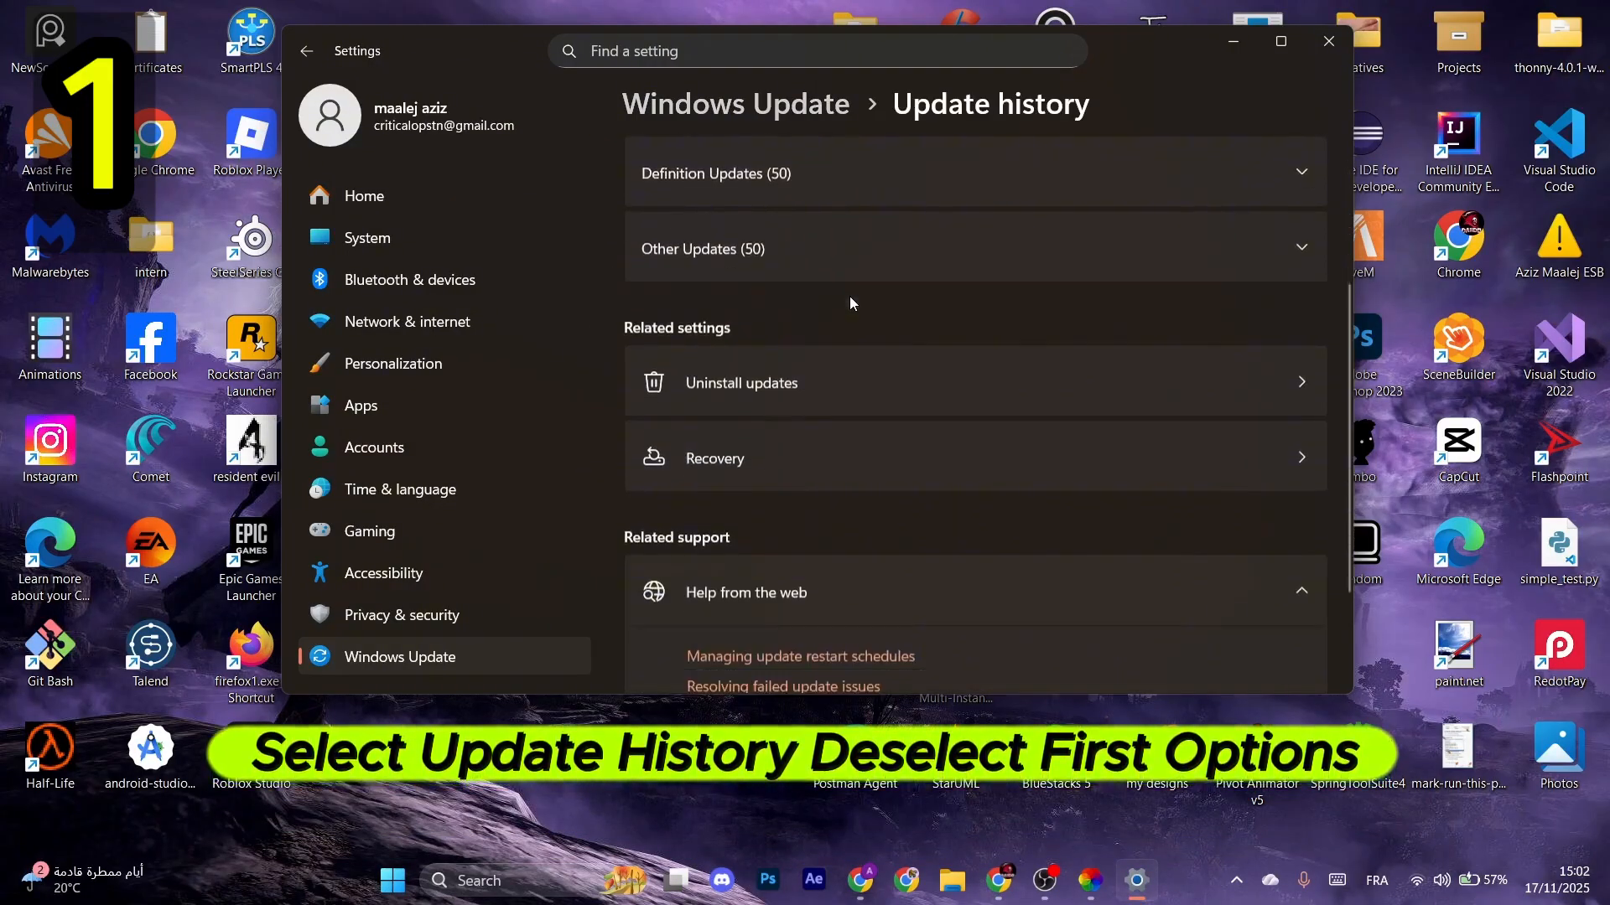
scroll(down, 3)
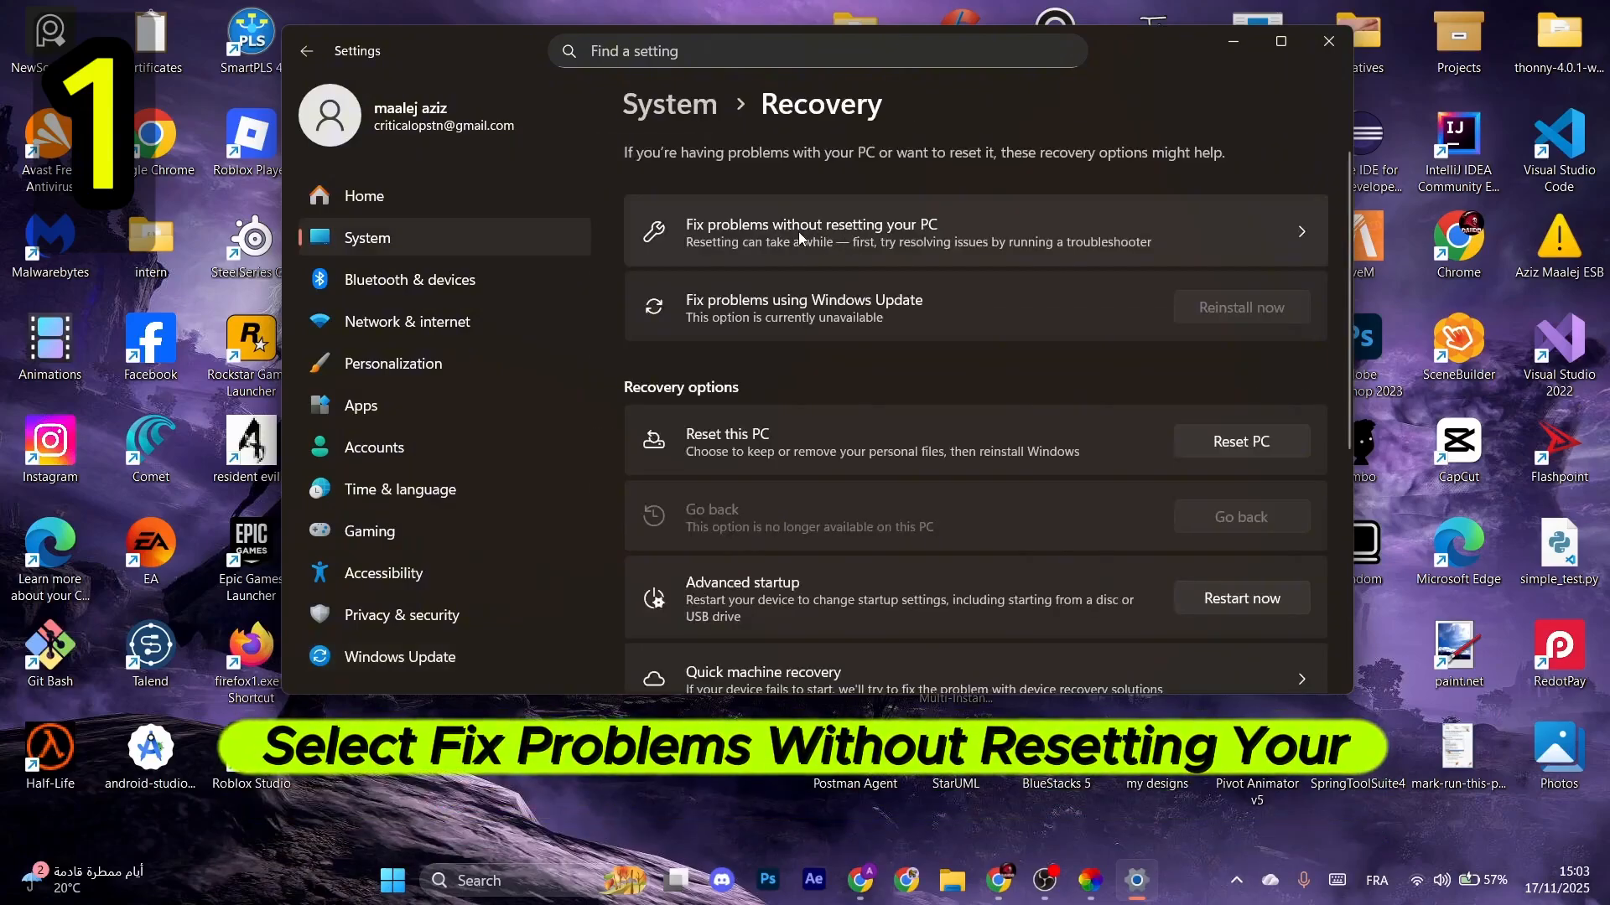
click(812, 231)
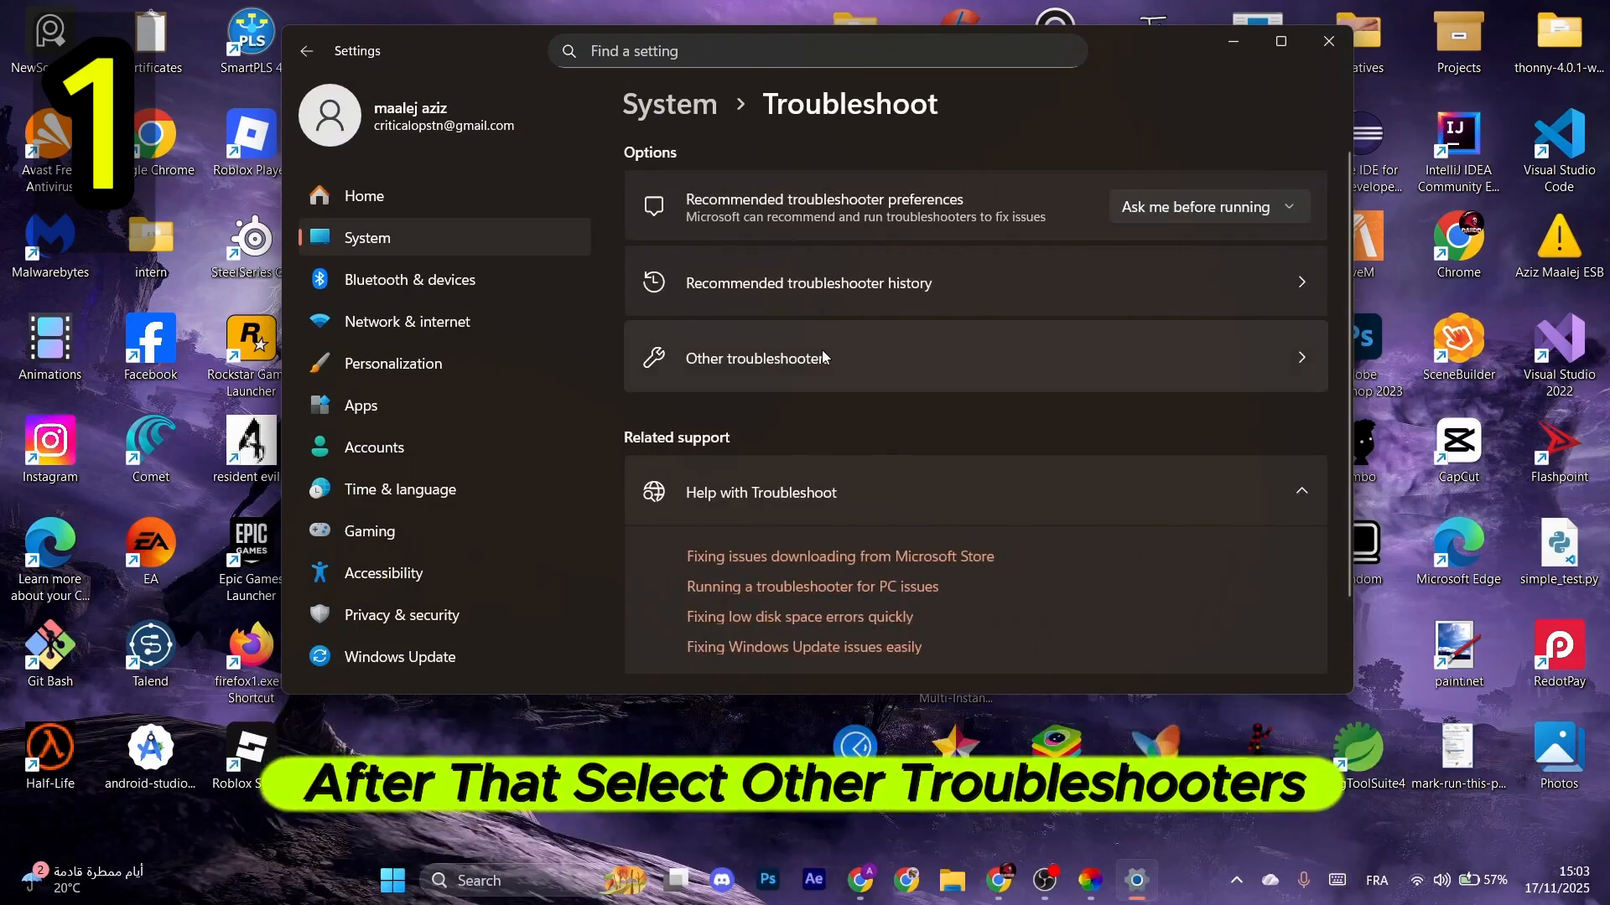
click(760, 358)
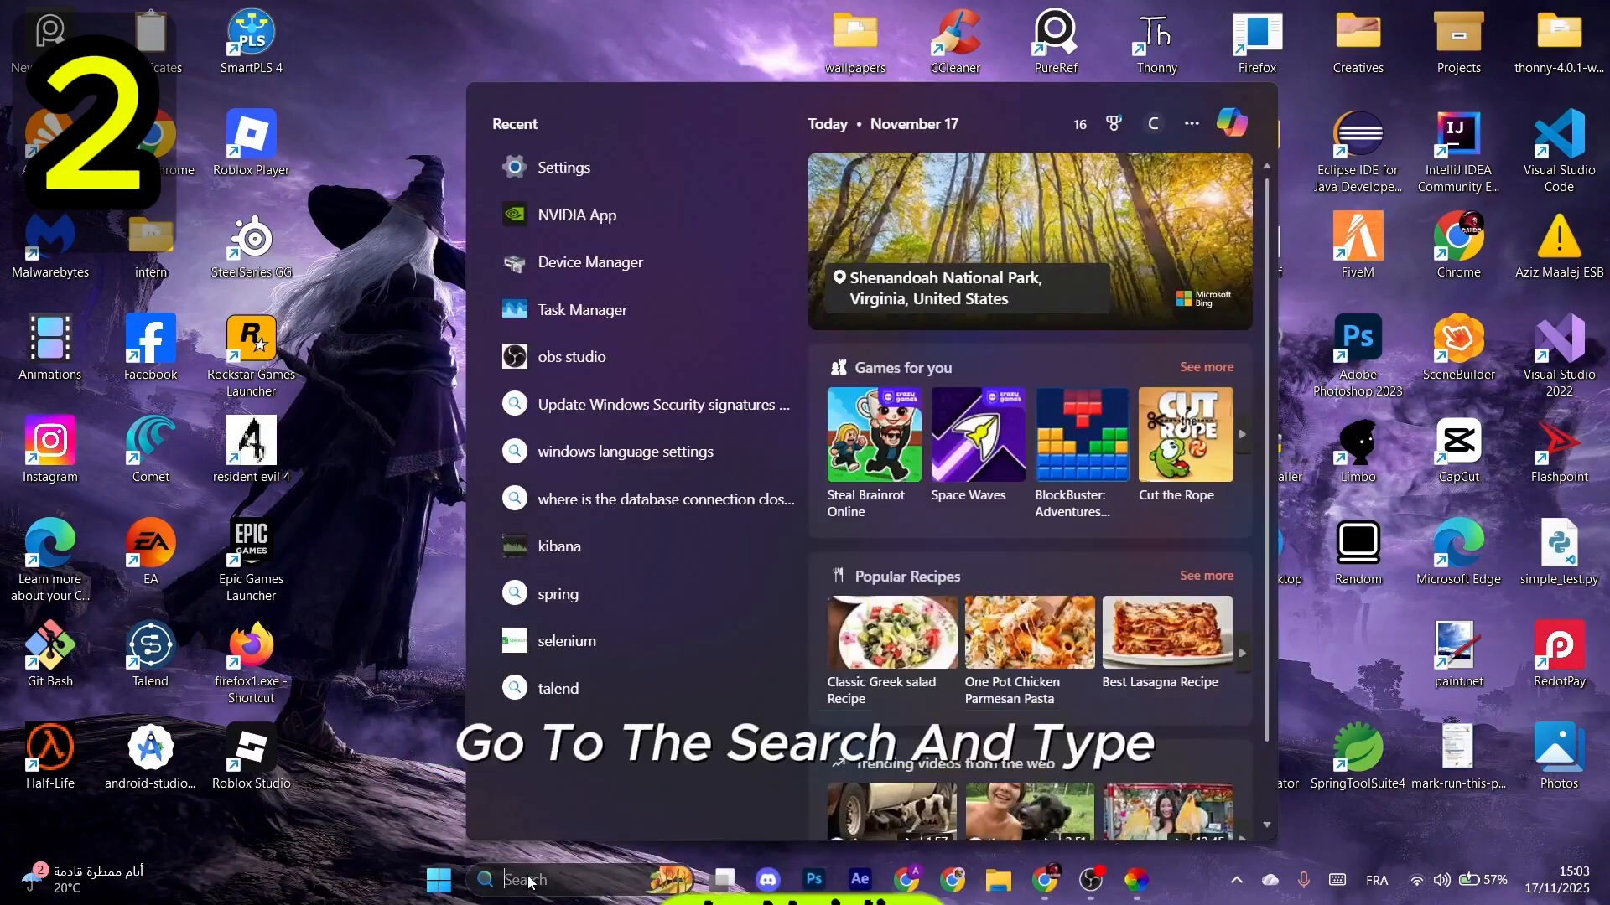
- Search Windows for 'task Manager' so it appears as the best match
click(580, 215)
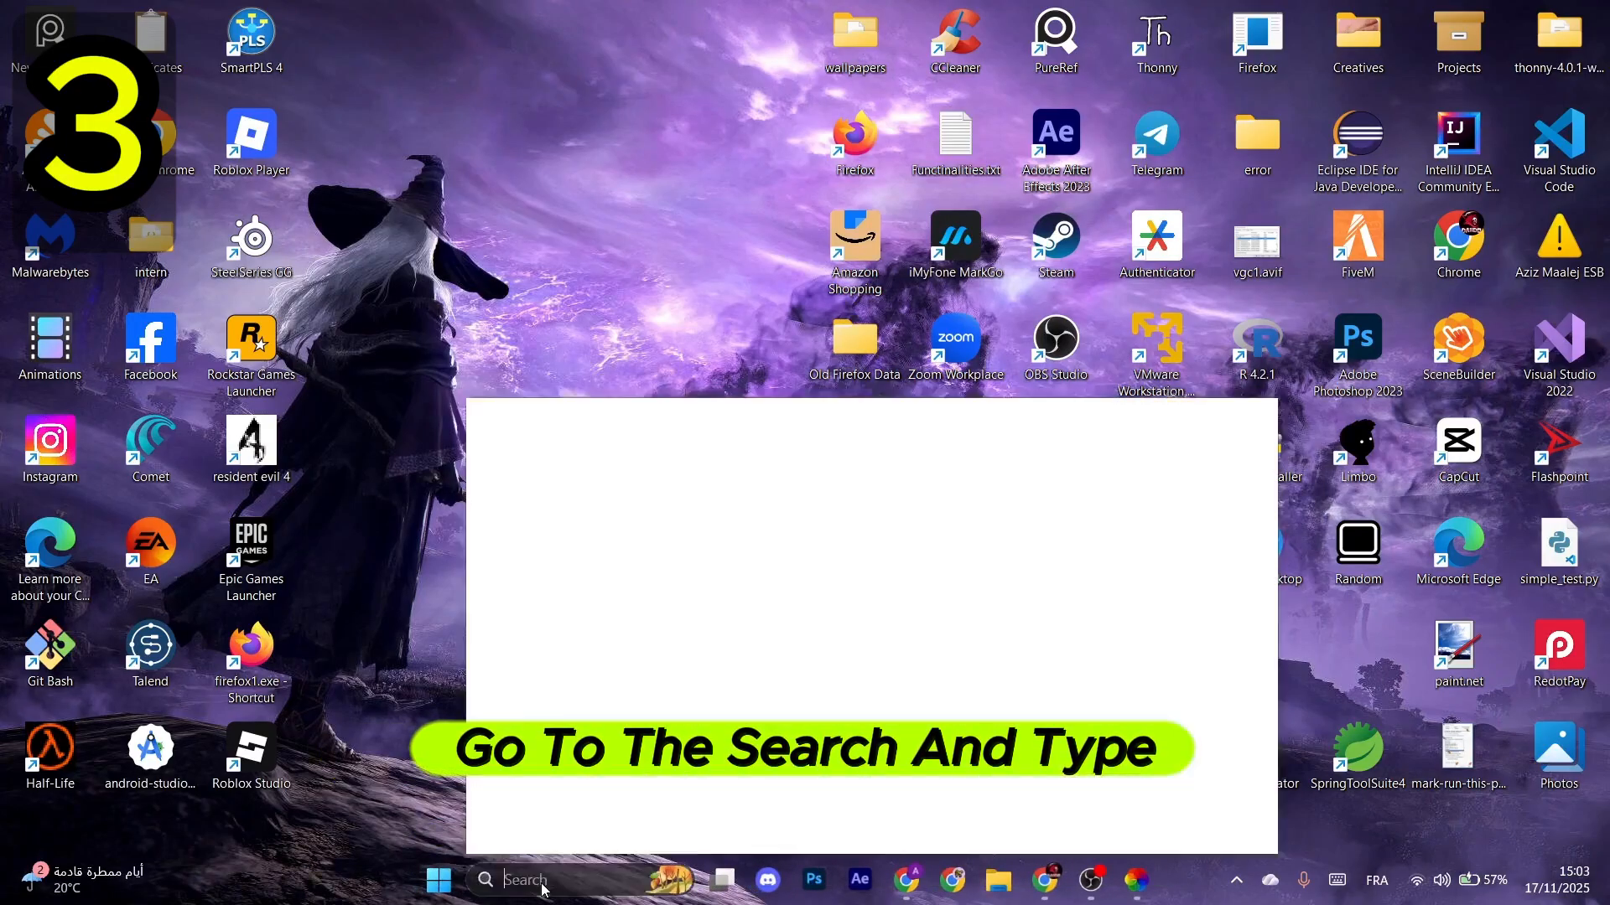
text(task Manager)
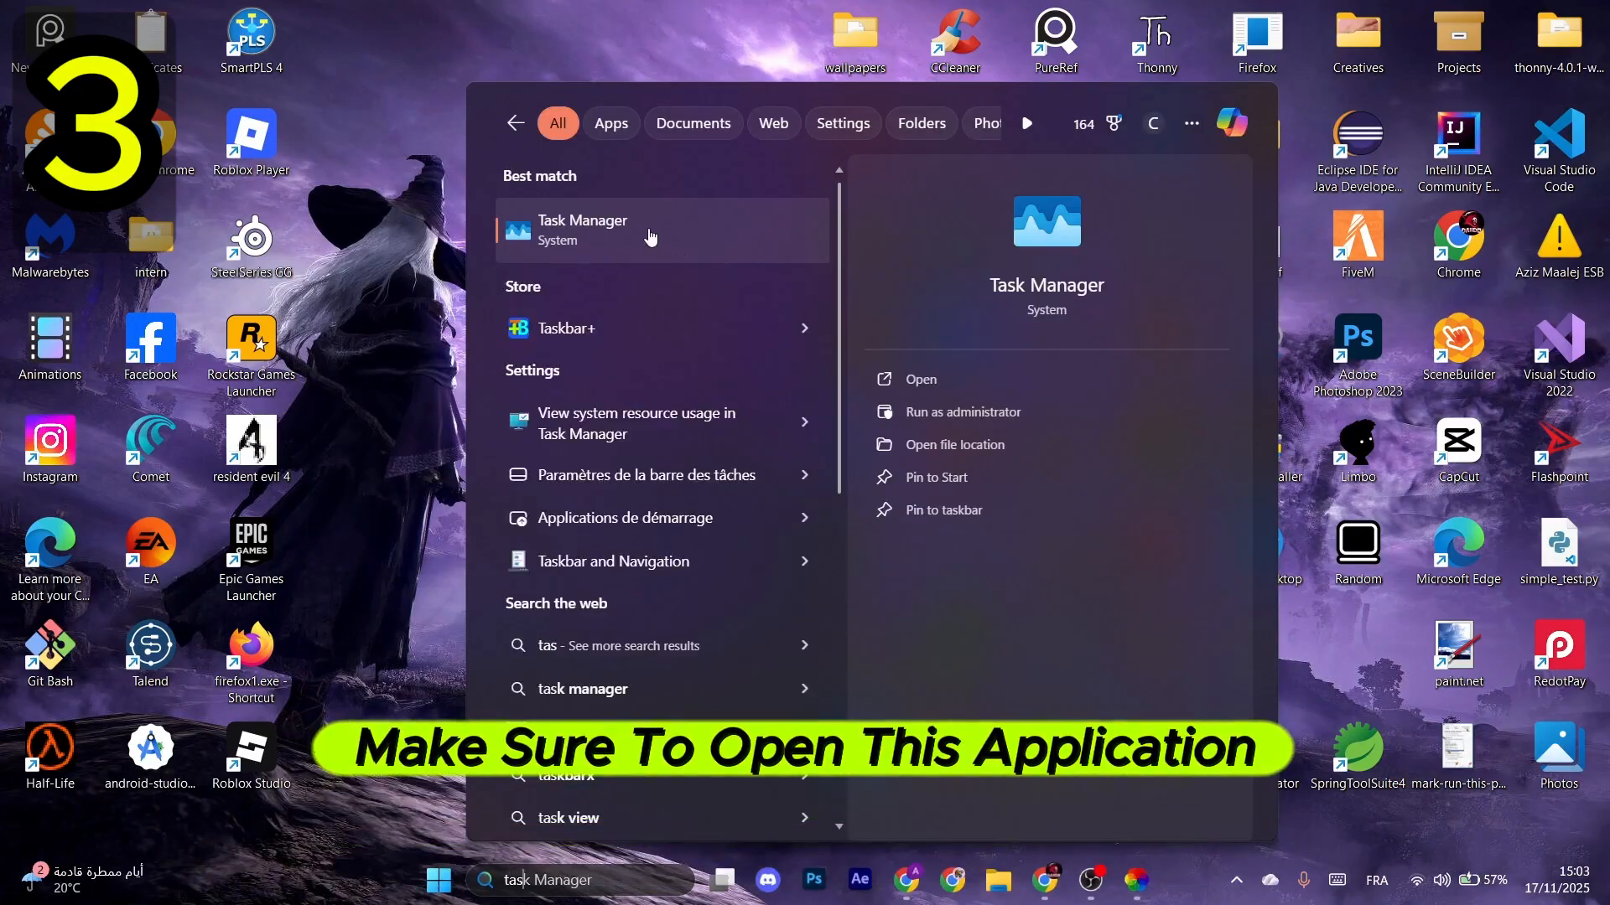
- Launch Task Manager, filter processes by 'stea' and bring up End task actions for Steam
click(582, 228)
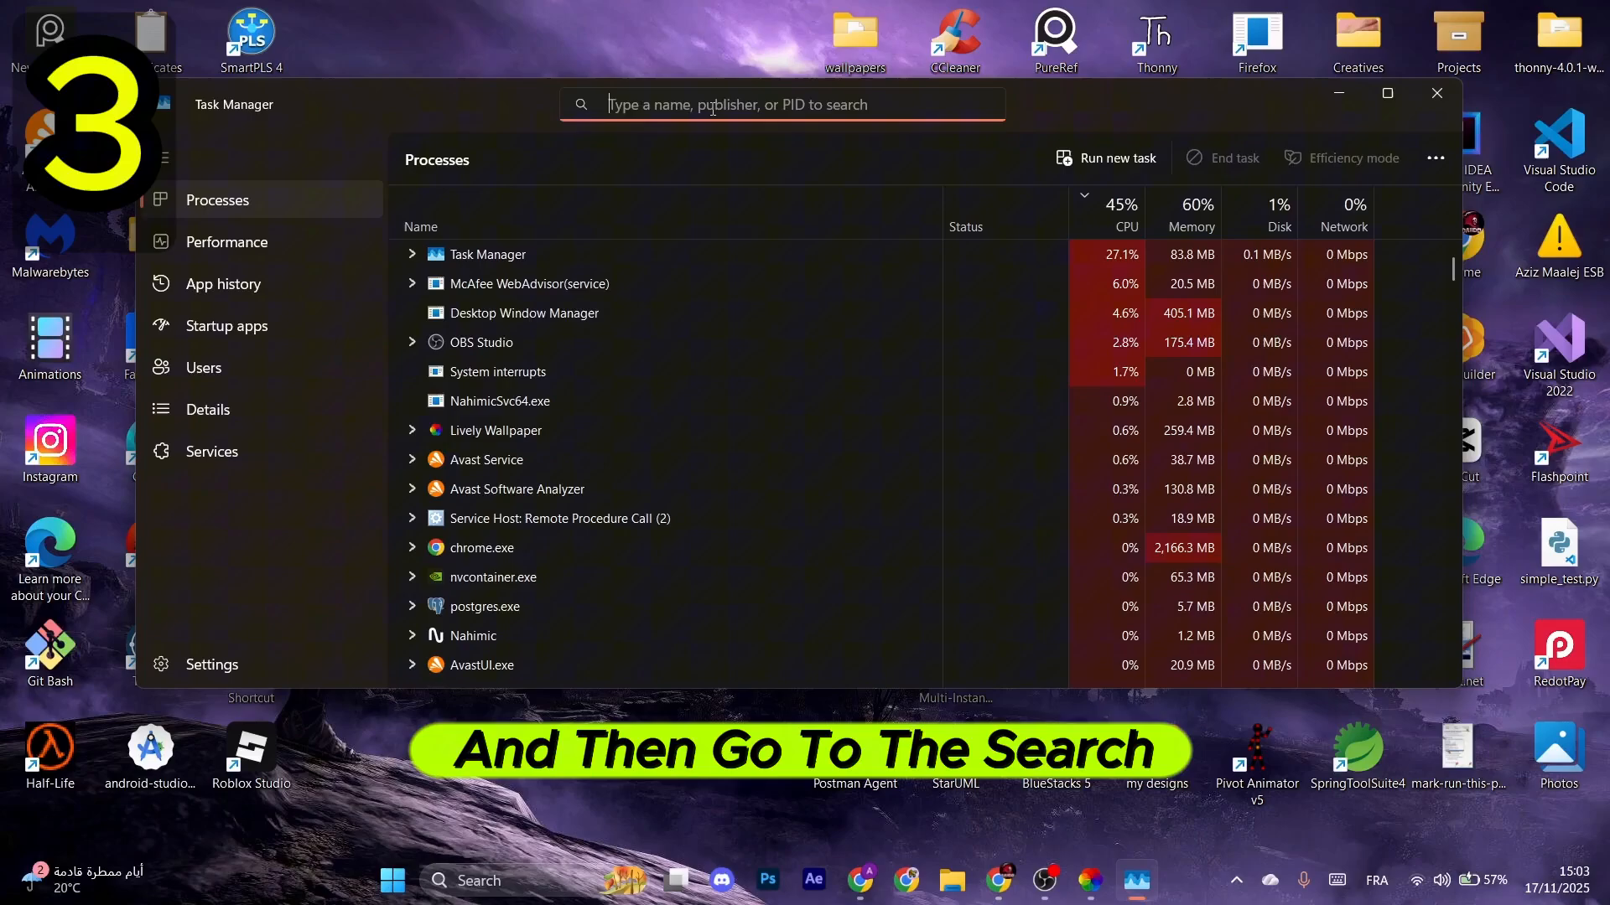
text(stea)
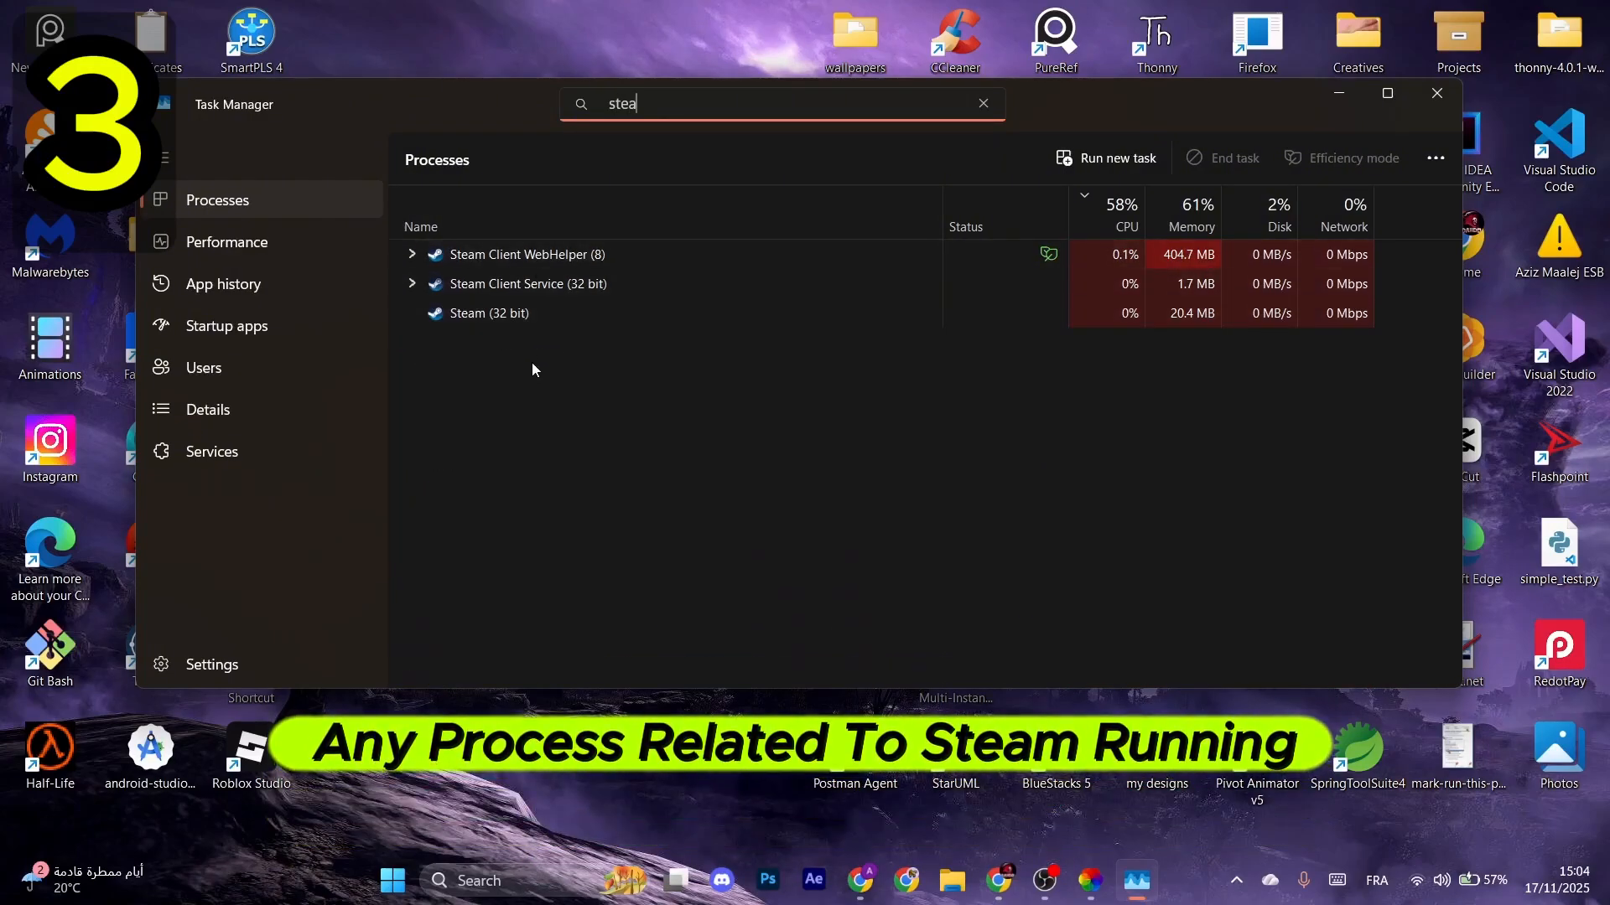
right_click(491, 314)
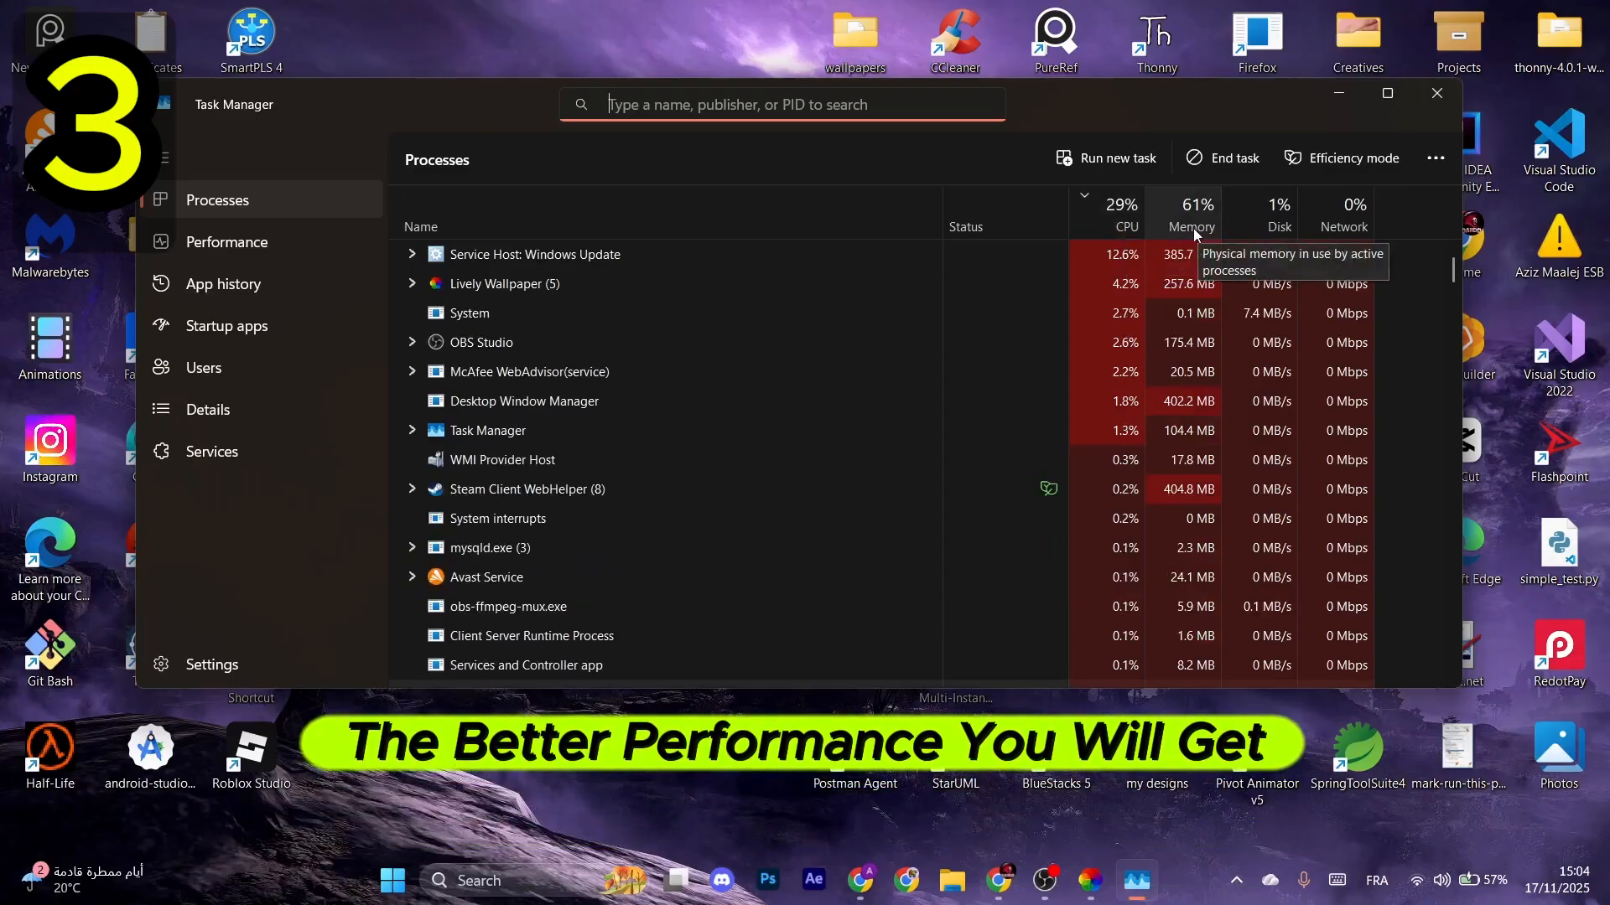
- Scan the remaining process list and bring up End task actions for the WhatsApp process
scroll(down, 3)
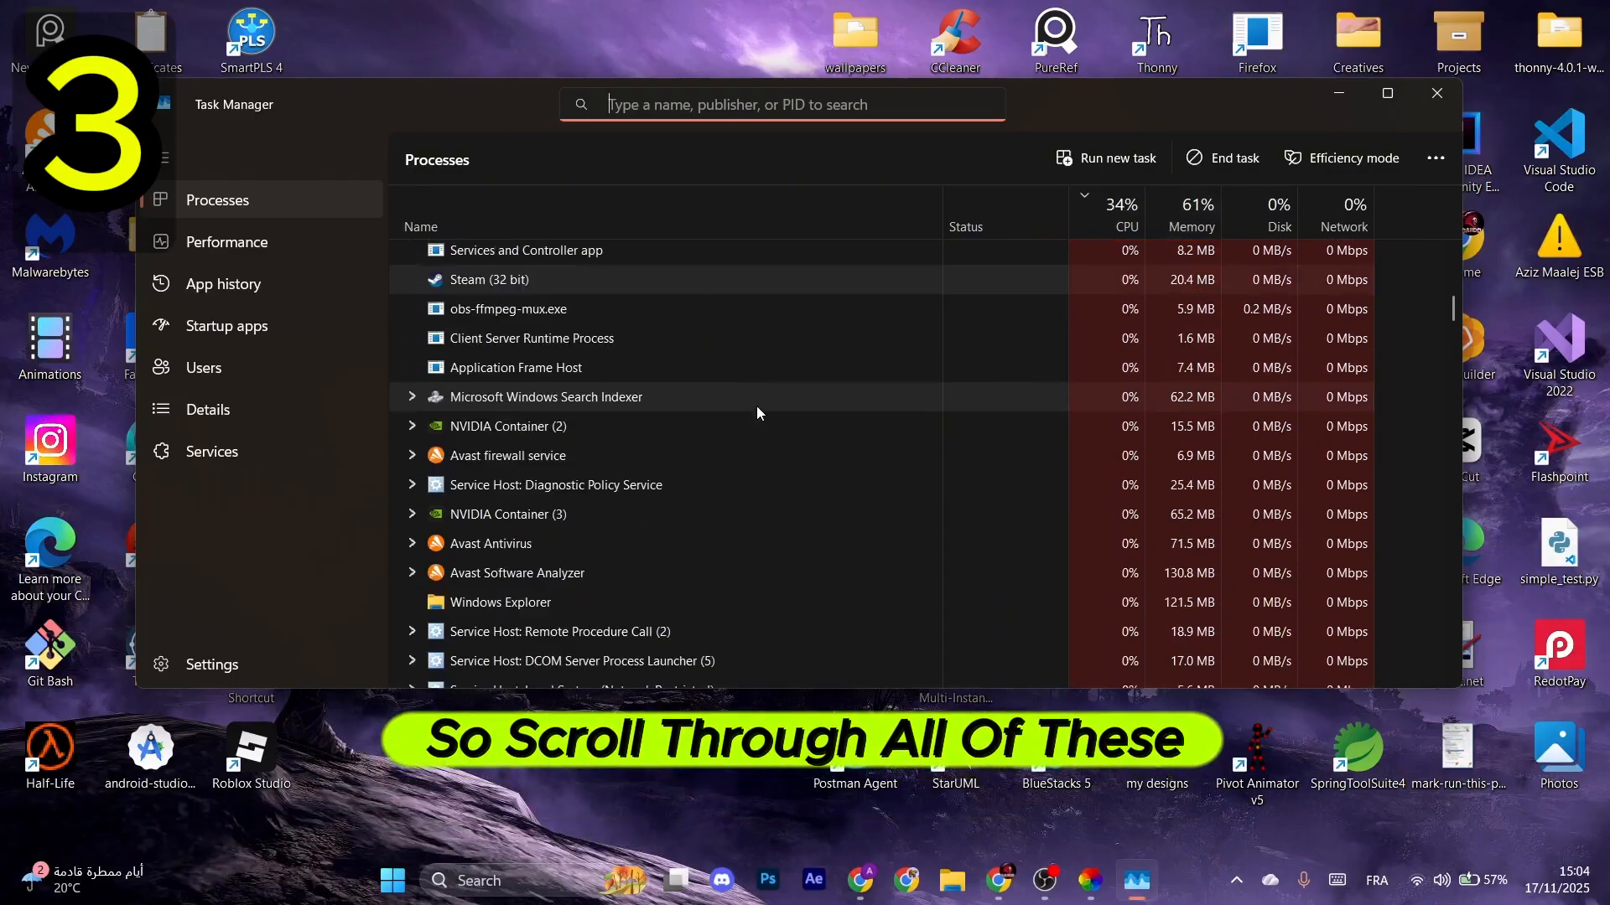
scroll(down, 3)
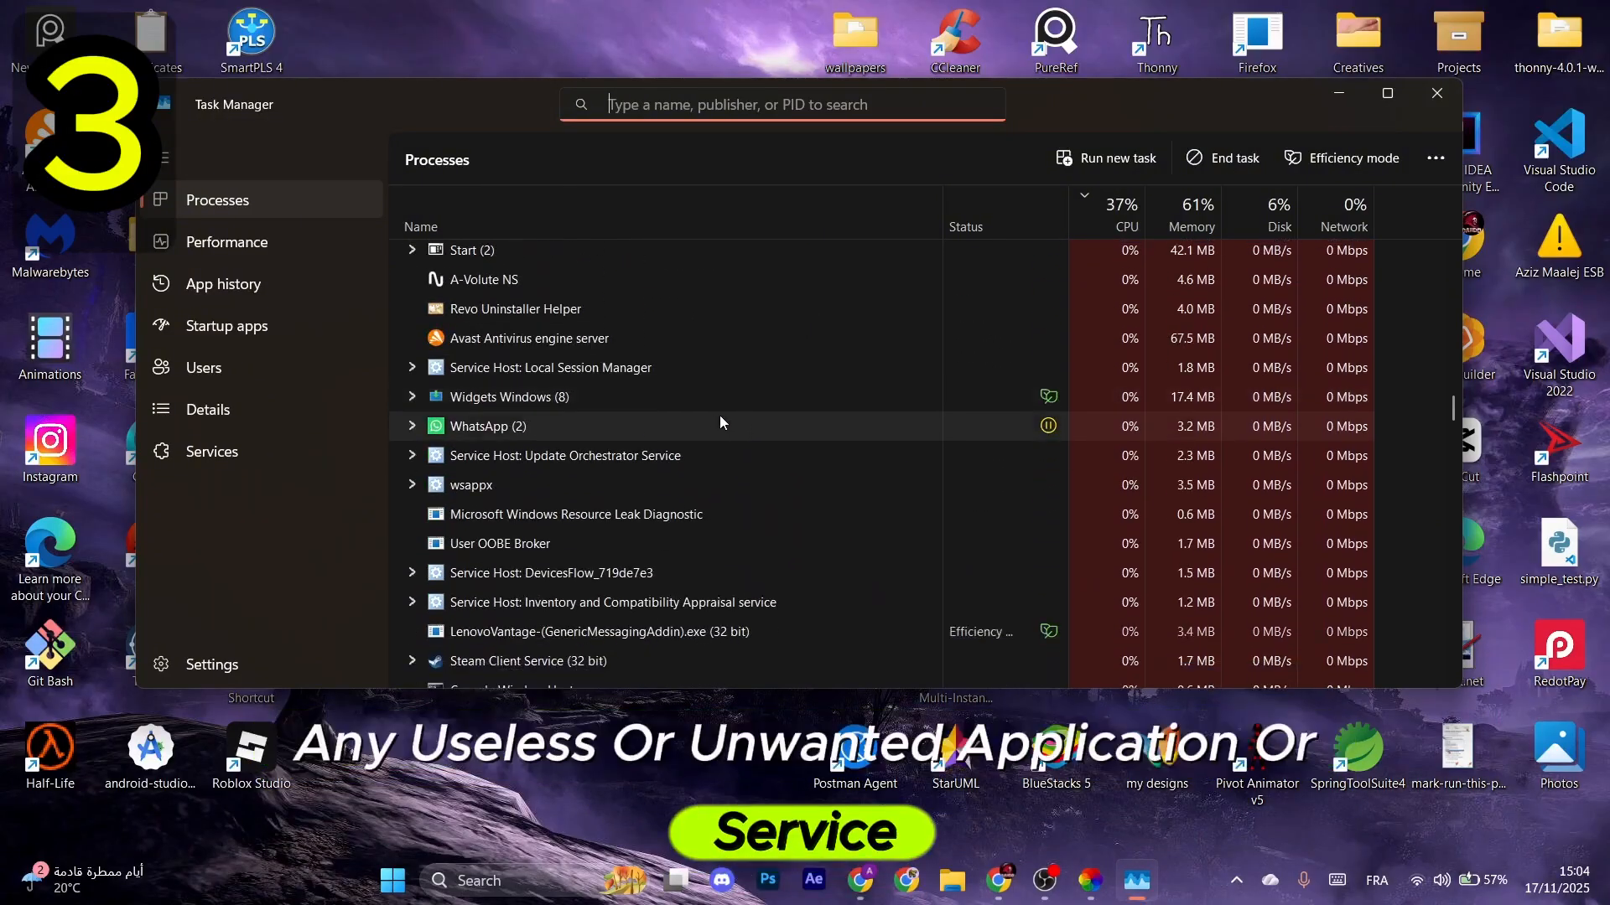
right_click(488, 426)
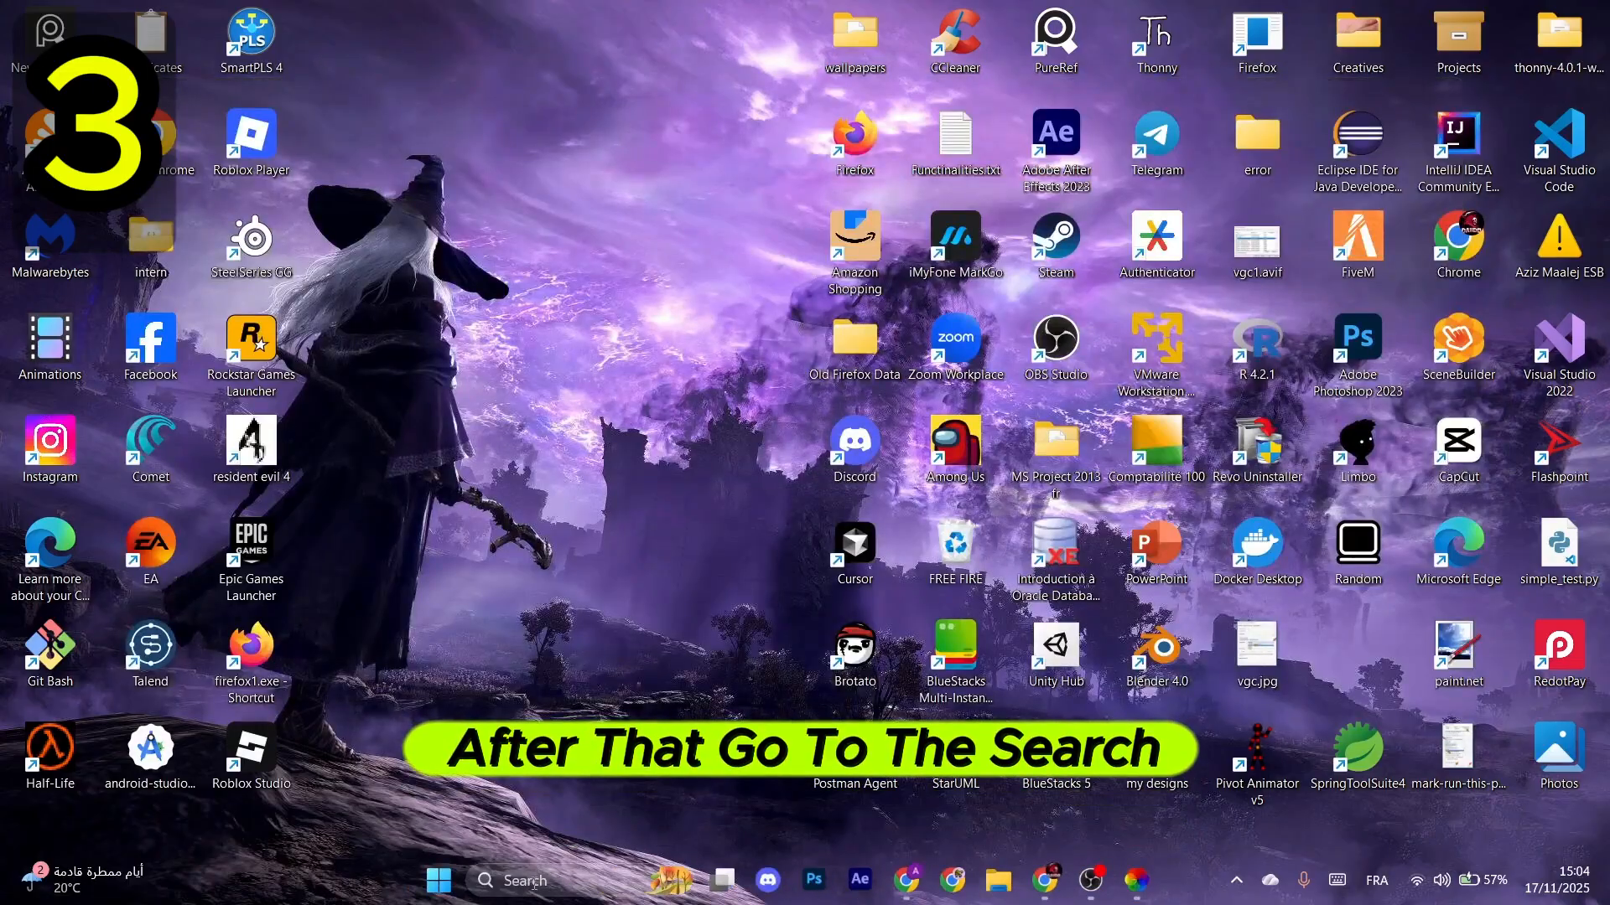
- Search 'device Manager' and start Update driver for the NVIDIA GeForce RTX 3050 Laptop GPU
text(device Manager)
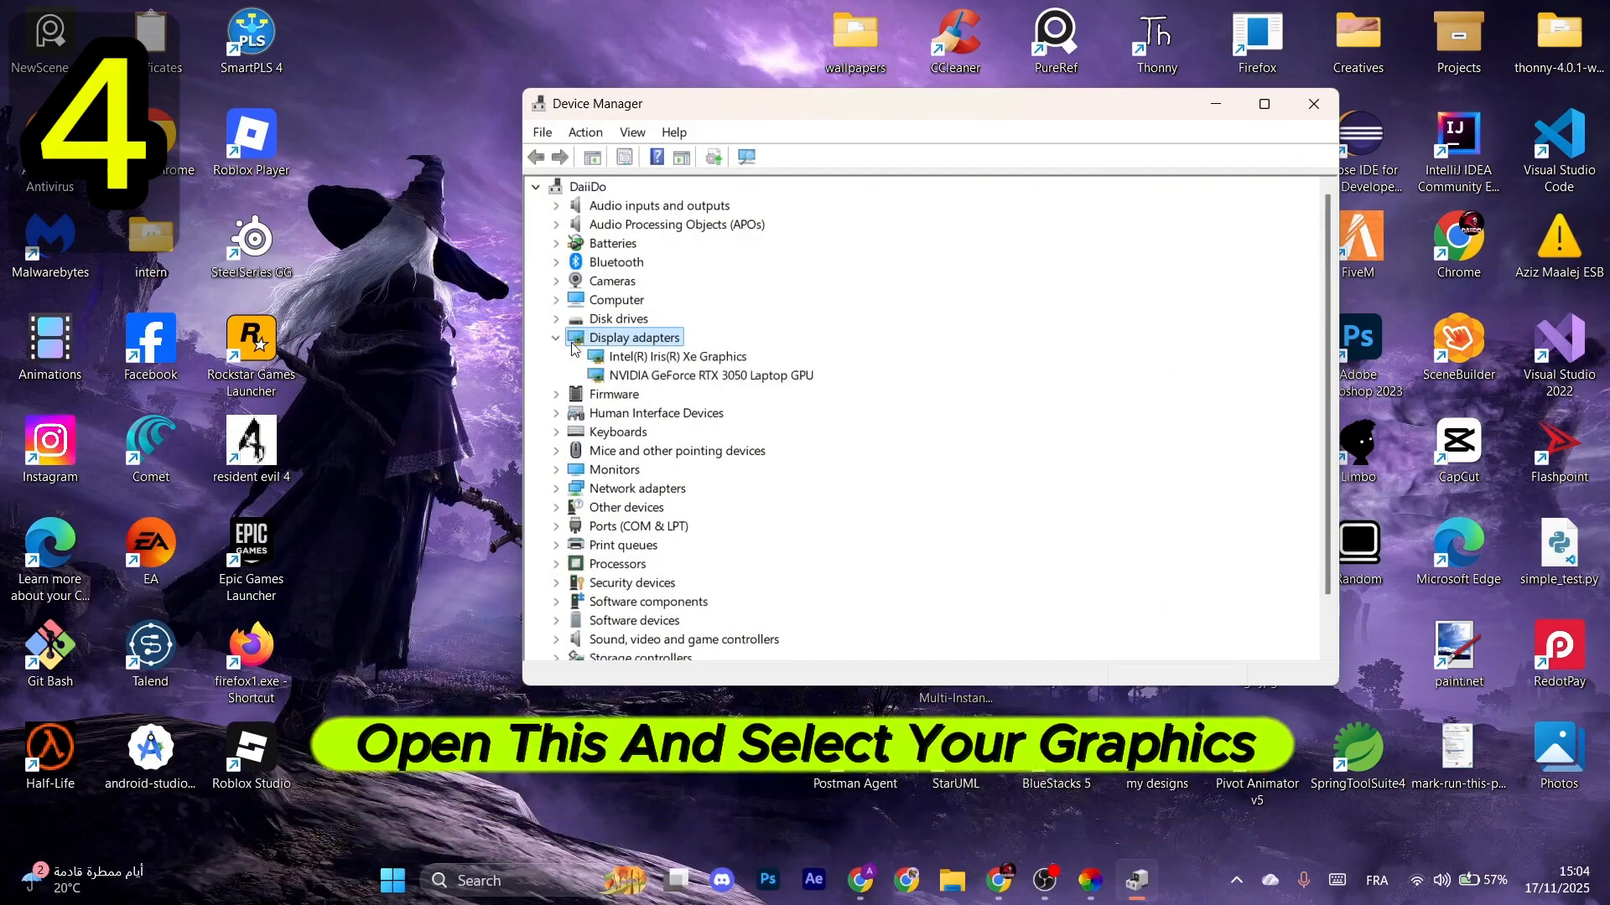
right_click(708, 374)
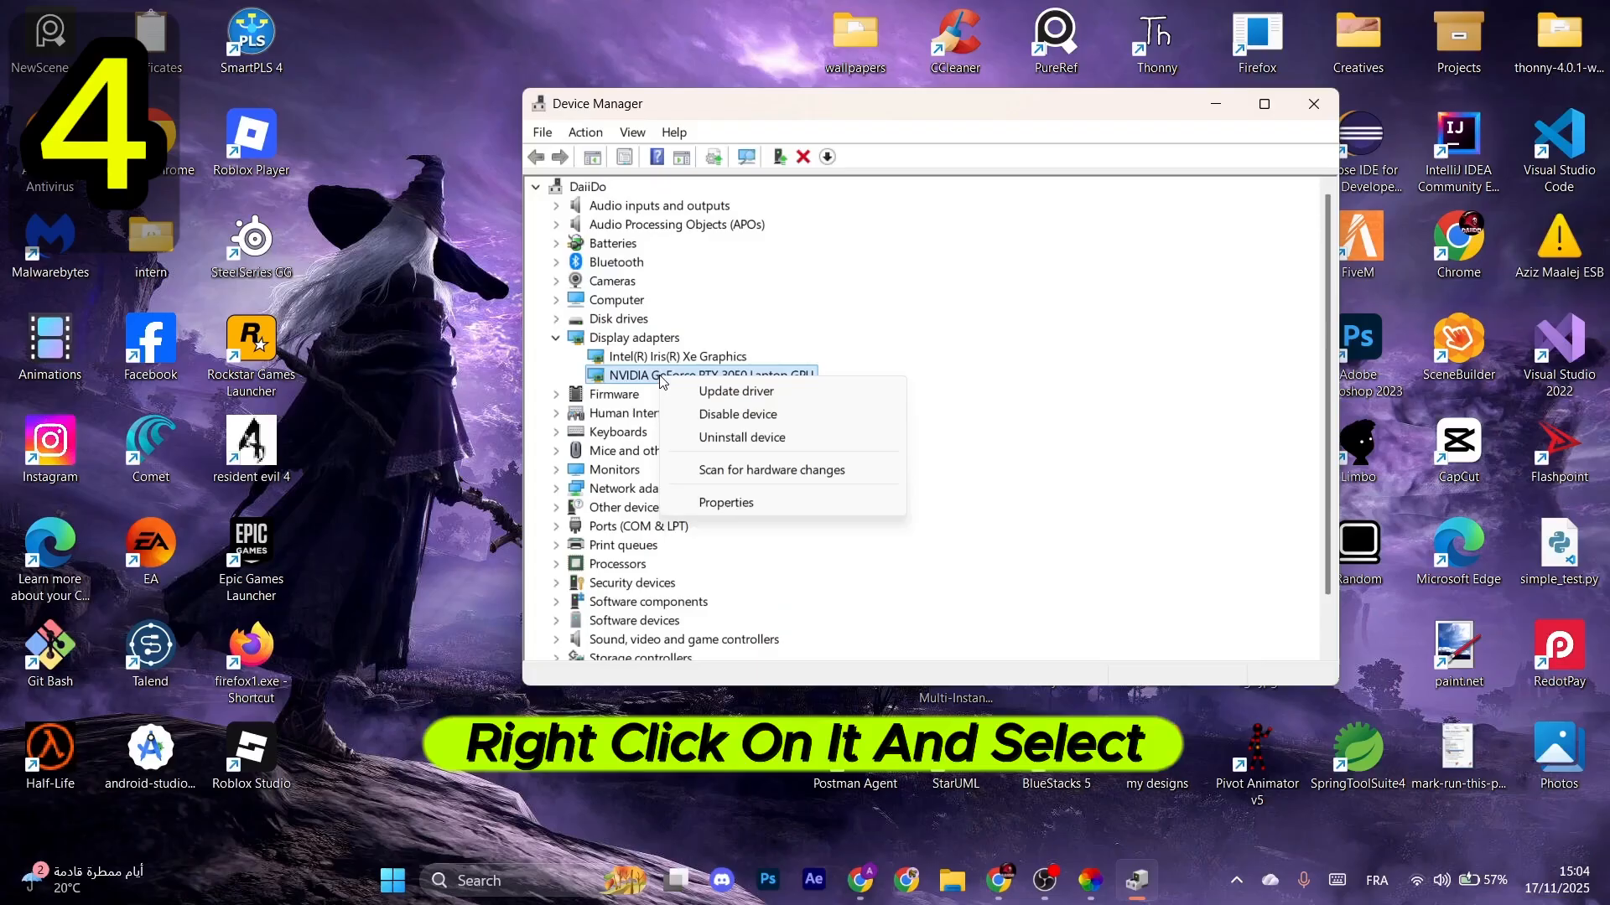
click(734, 391)
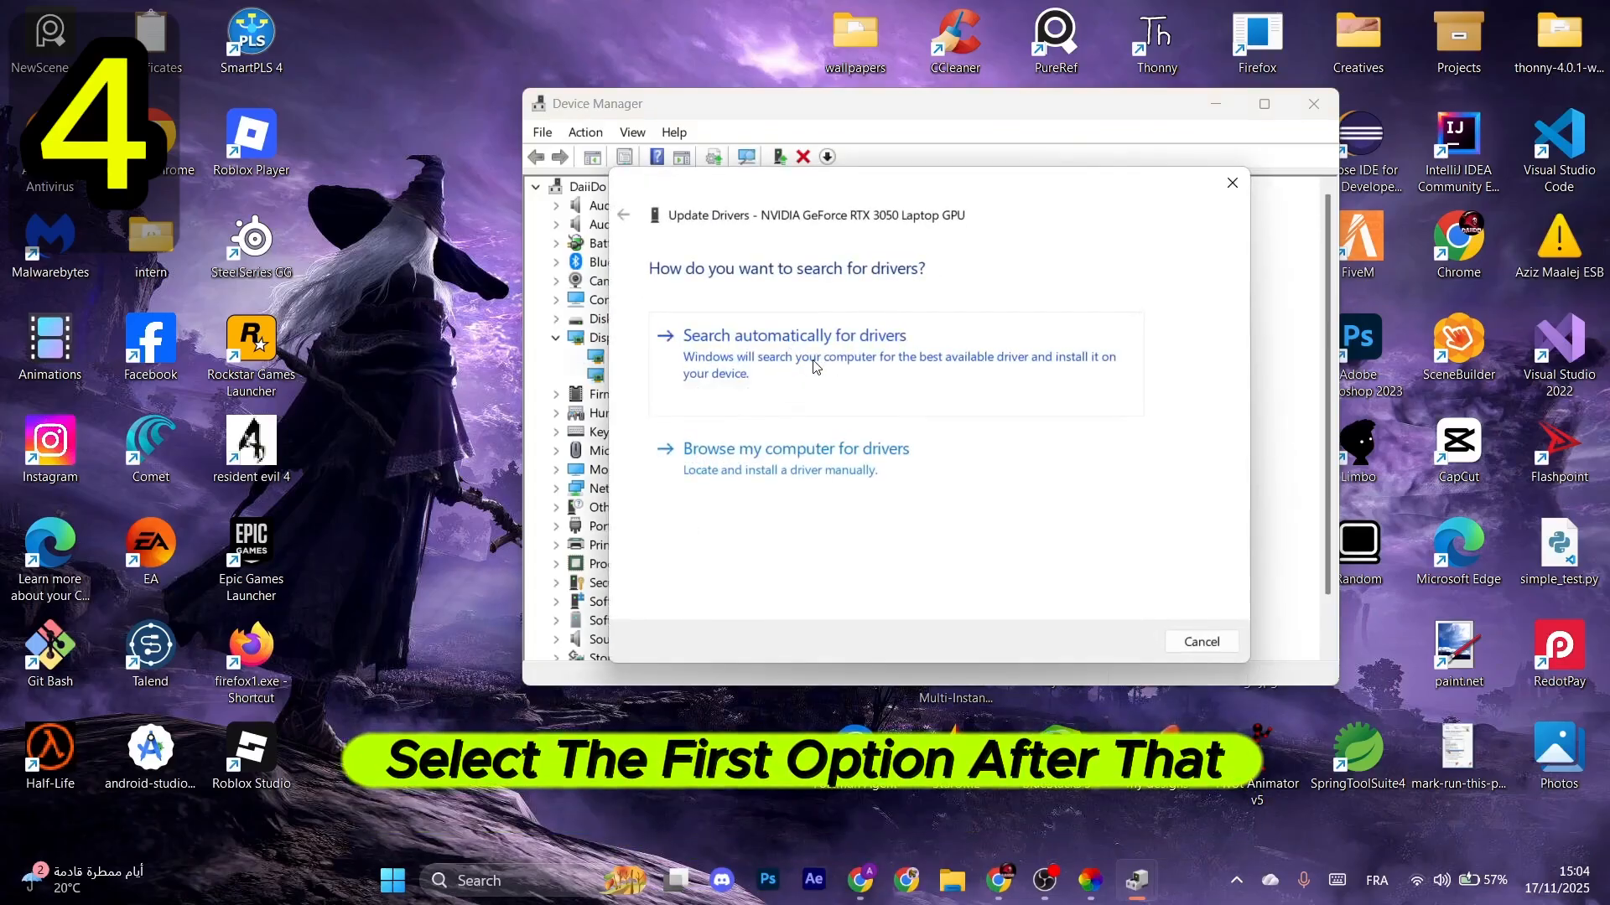